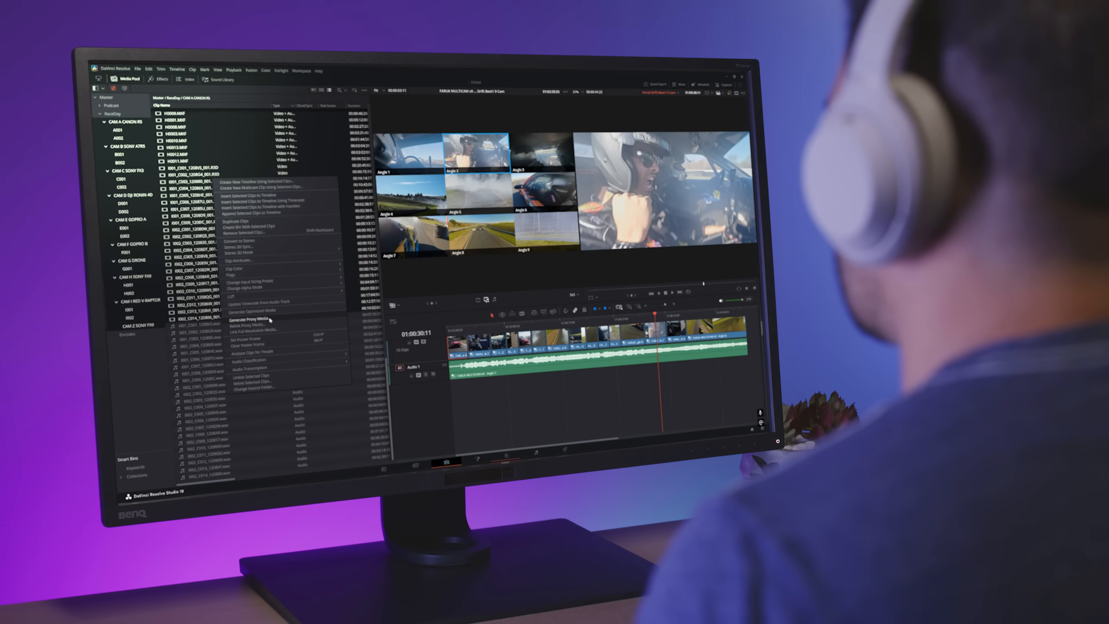
# - Load the Multicam VoiceOver timeline from the Podcast > Voice Over bin onto the Edit page
pyautogui.click(250, 319)
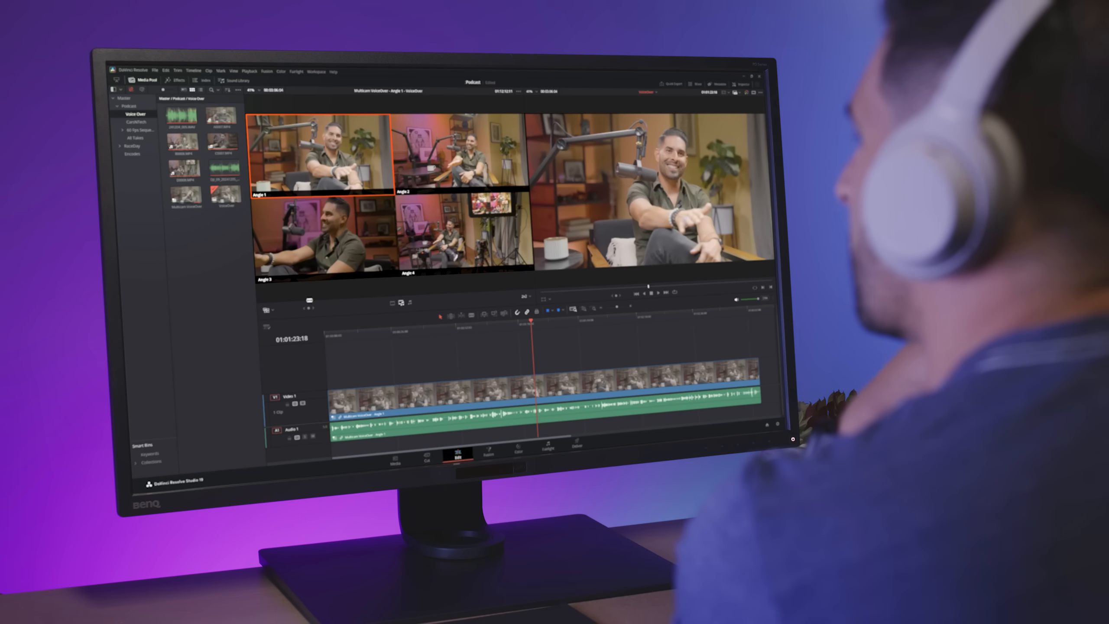
# - Launch Audio Transcription > Transcribe on the Voice Over timeline from the Media Pool
pyautogui.rightClick(223, 197)
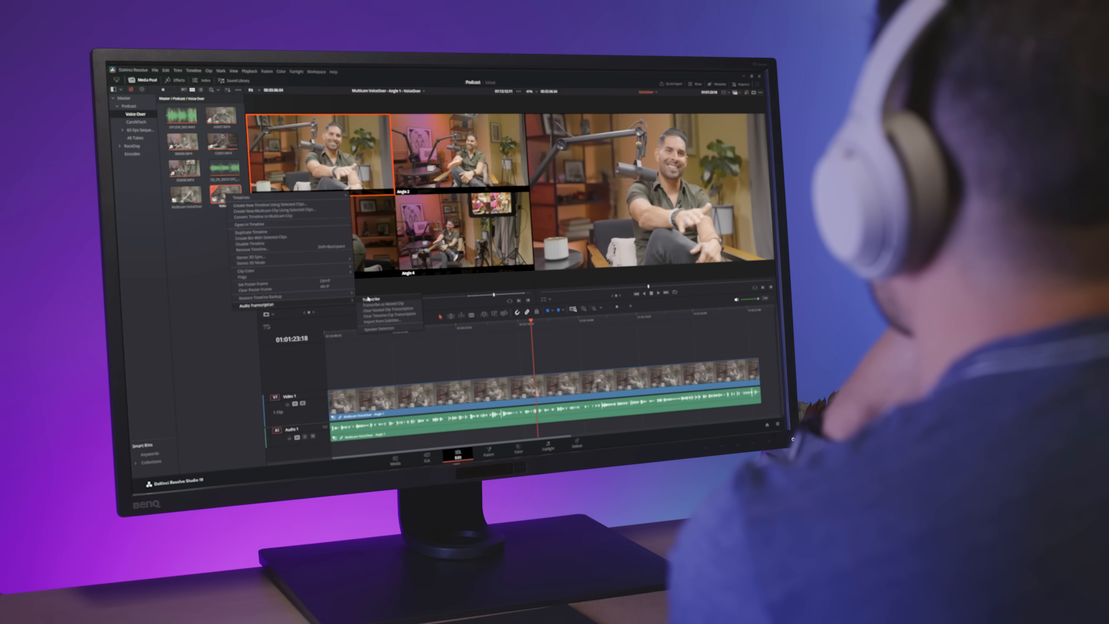
pyautogui.click(371, 299)
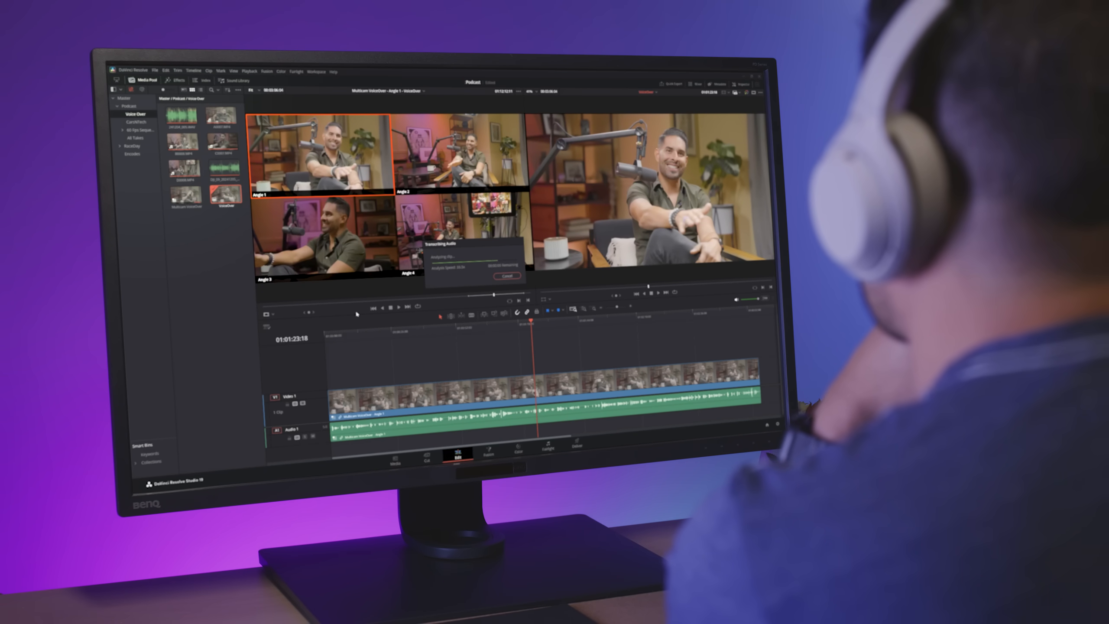
pyautogui.rightClick(195, 202)
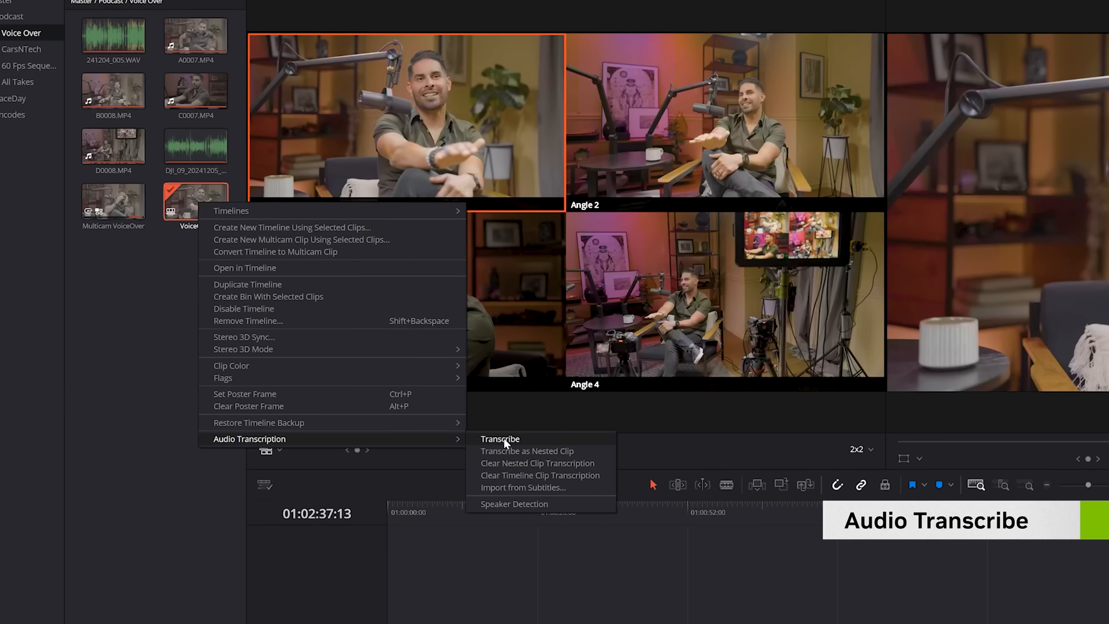
pyautogui.click(500, 440)
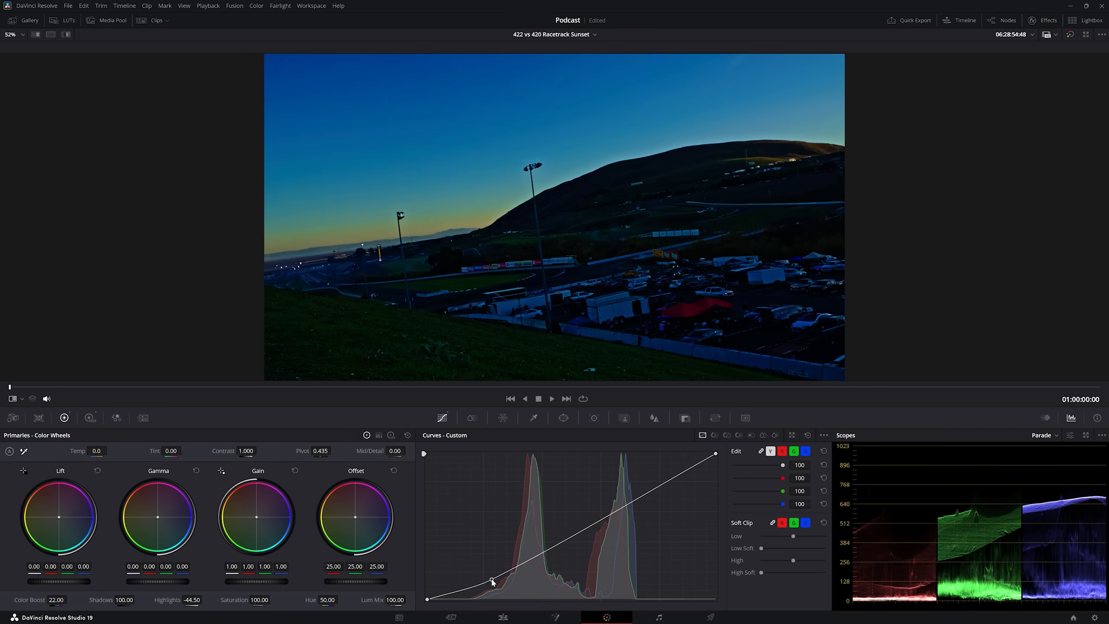
# - Pull down the shadows and reshape the upper part of the Curves - Custom graph
pyautogui.moveTo(493, 579); pyautogui.dragTo(493, 581)
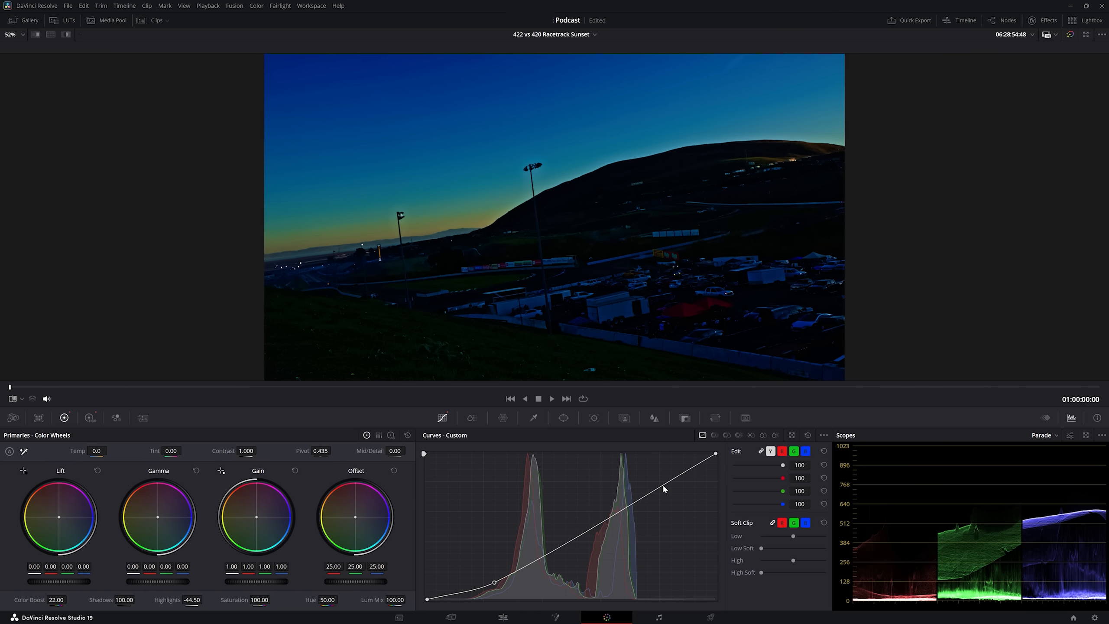
pyautogui.moveTo(661, 488); pyautogui.dragTo(647, 468)
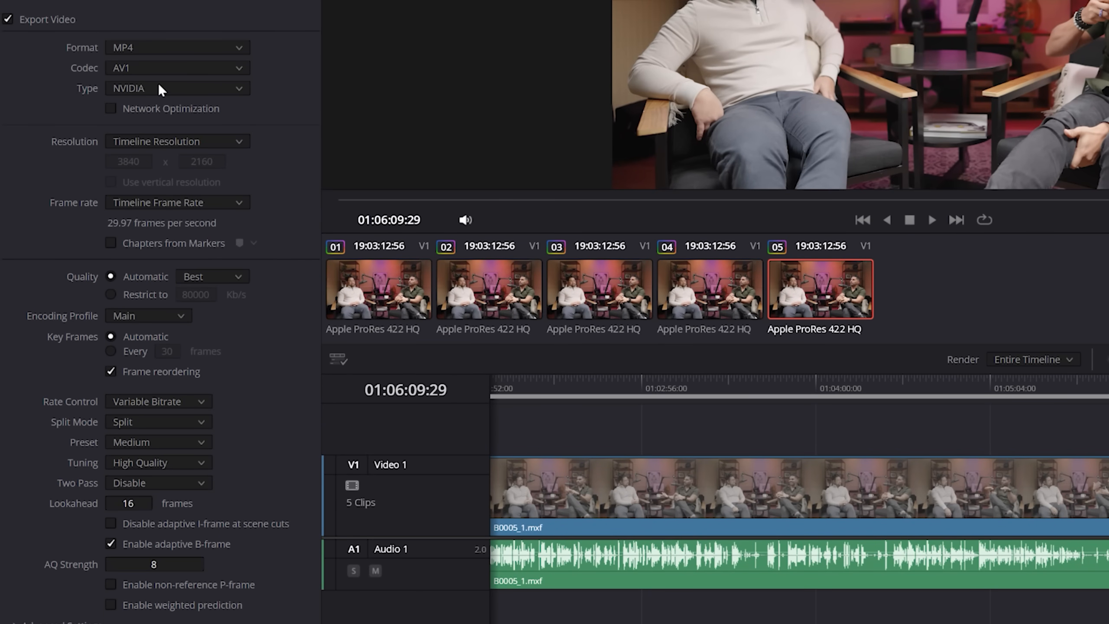
# - Set the AV1 encoder Tuning to Ultra High Quality in the Video render settings
pyautogui.click(156, 462)
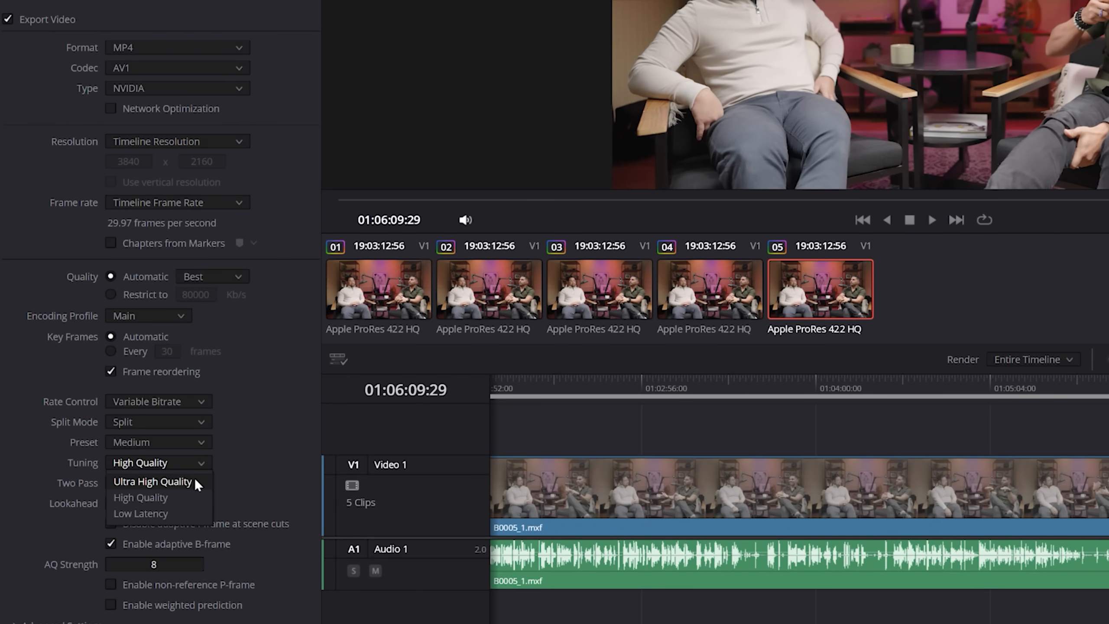
pyautogui.click(153, 481)
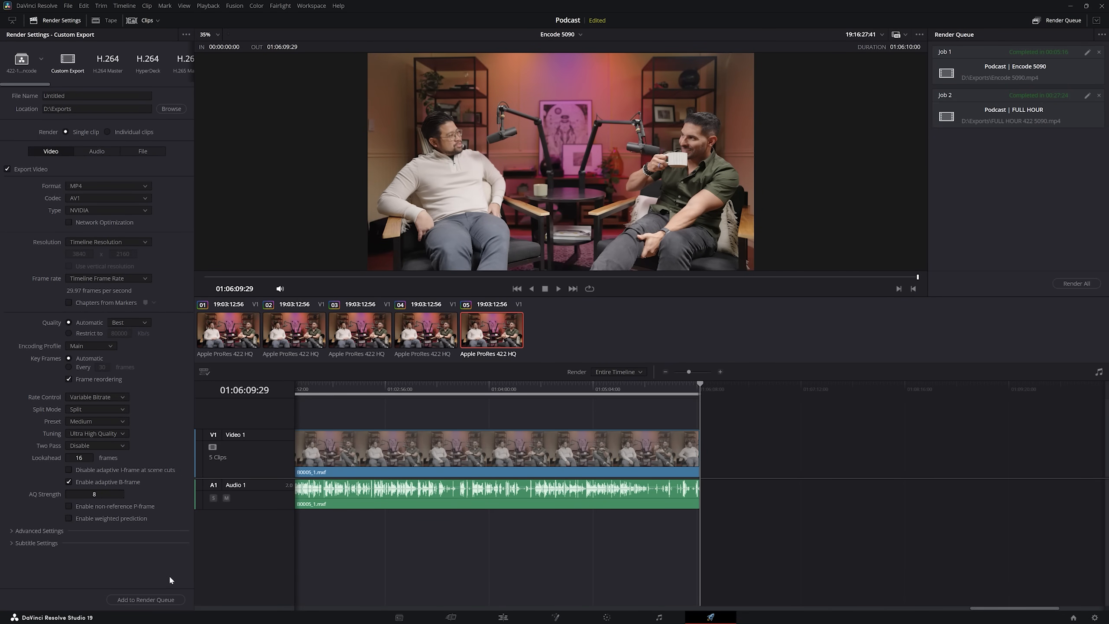